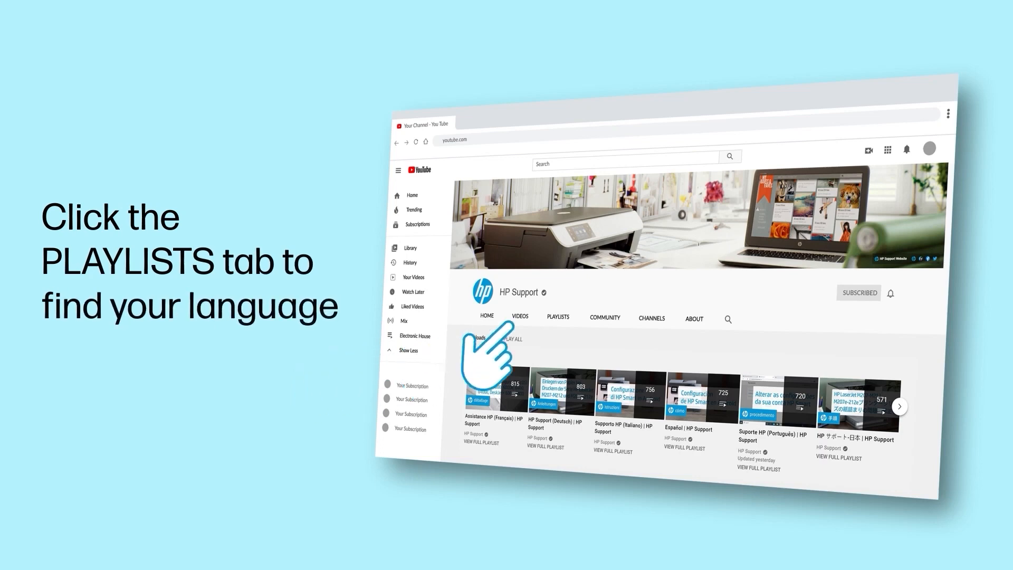
# Show the HP Support channel's Language Support playlists via the PLAYLISTS tab
pyautogui.click(557, 316)
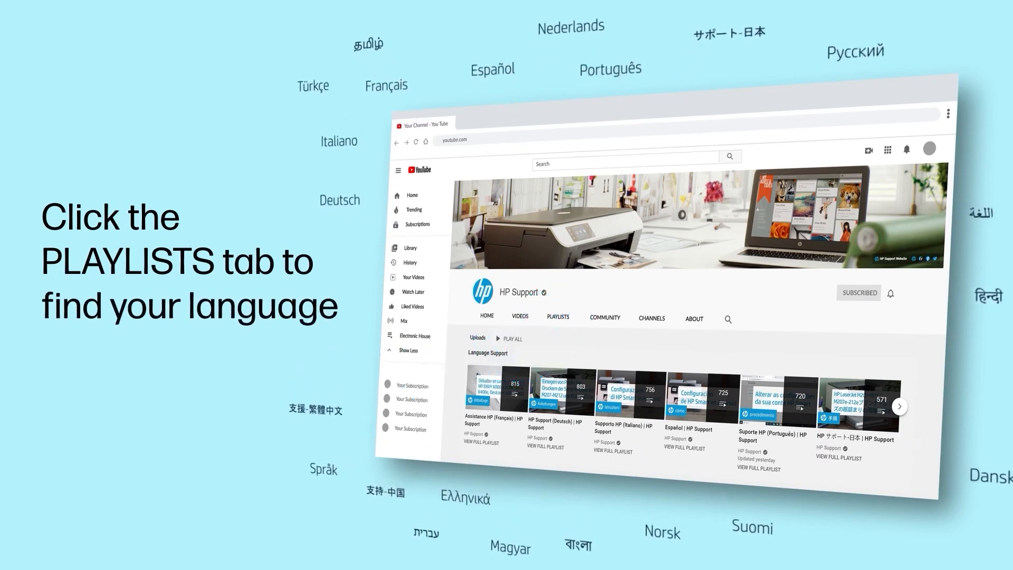